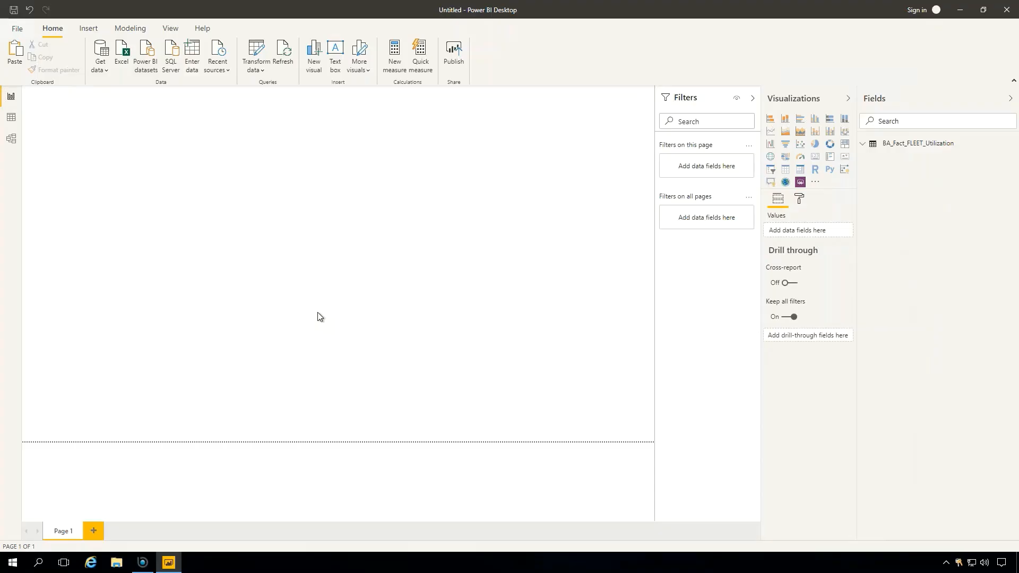
mouse_move(324, 306)
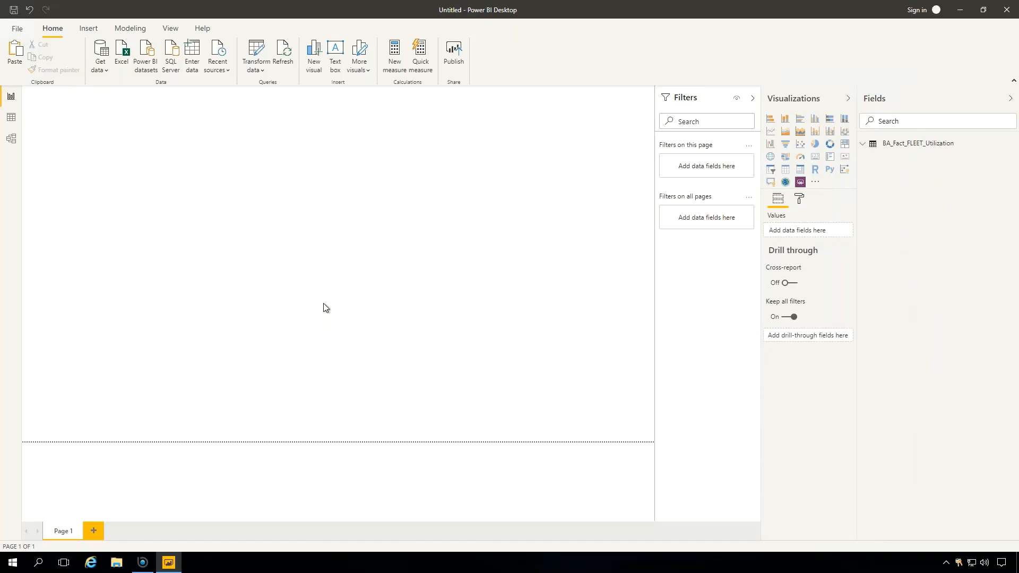
mouse_move(299, 335)
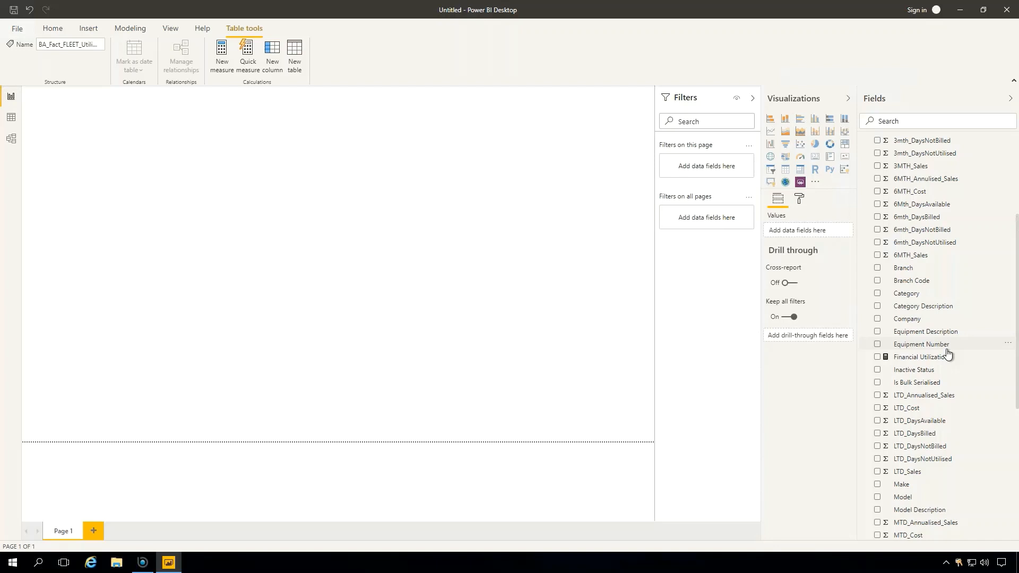
- Add a Period - Year slicer listing 2017–2020 to the report page
click(52, 28)
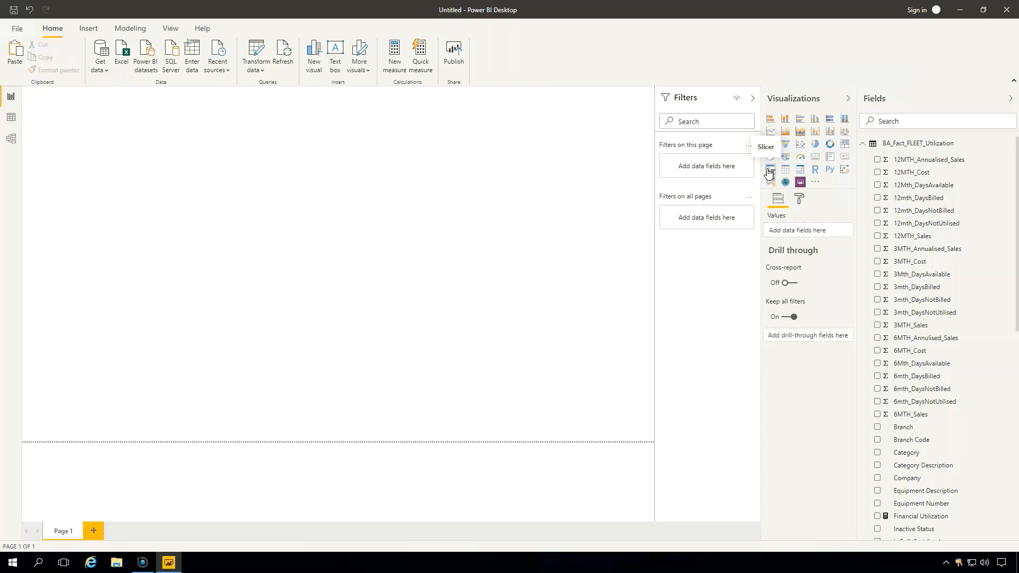
click(770, 170)
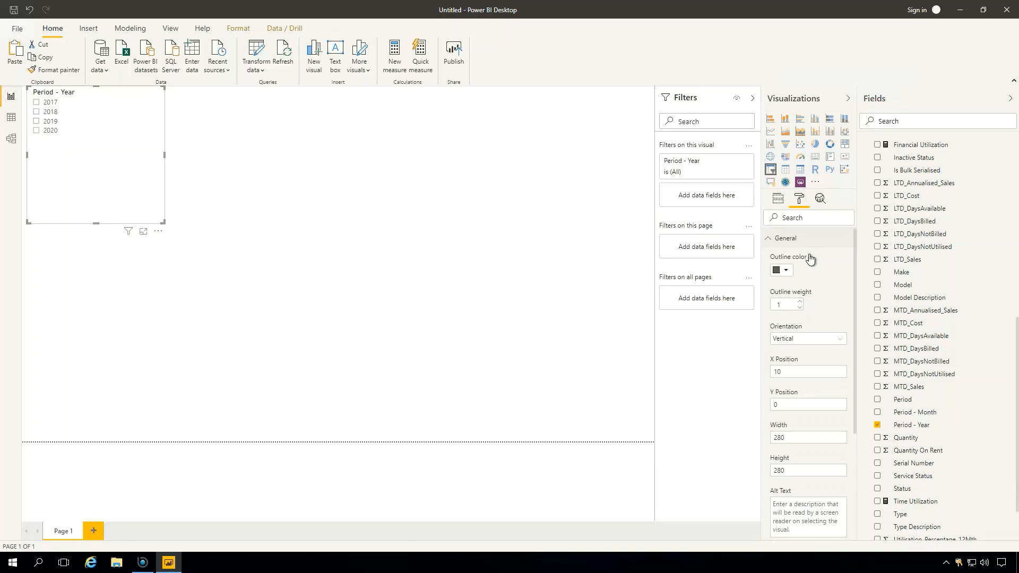
- Make the year slicer a horizontal 1280-wide band and repurpose a copy as a Branch slicer
click(808, 339)
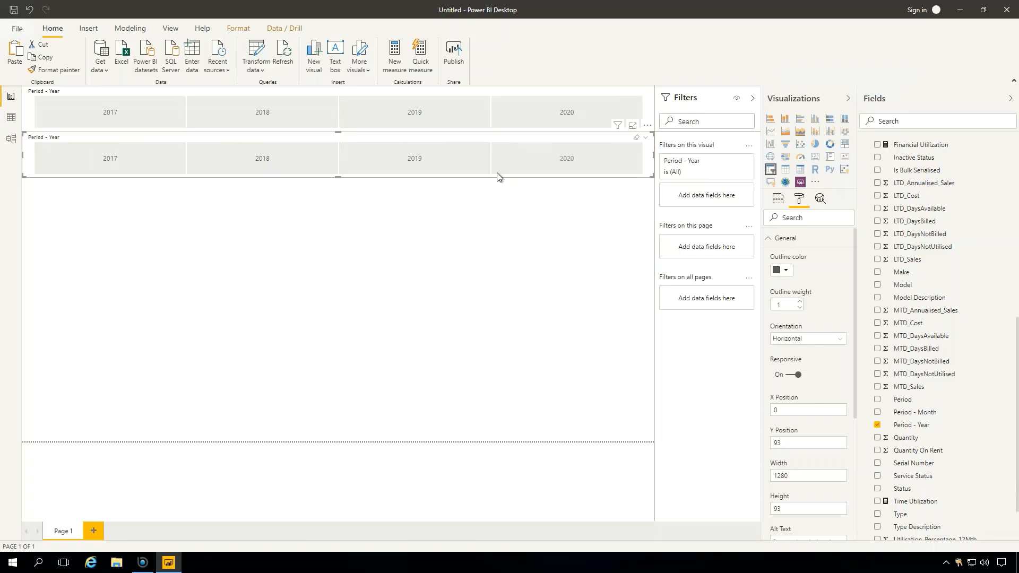
click(777, 199)
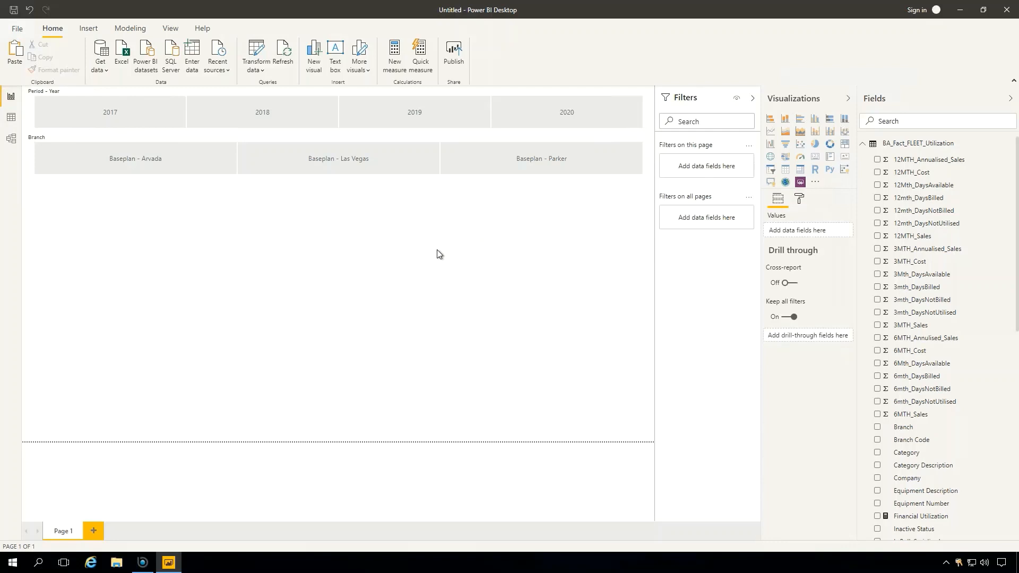
mouse_move(759, 202)
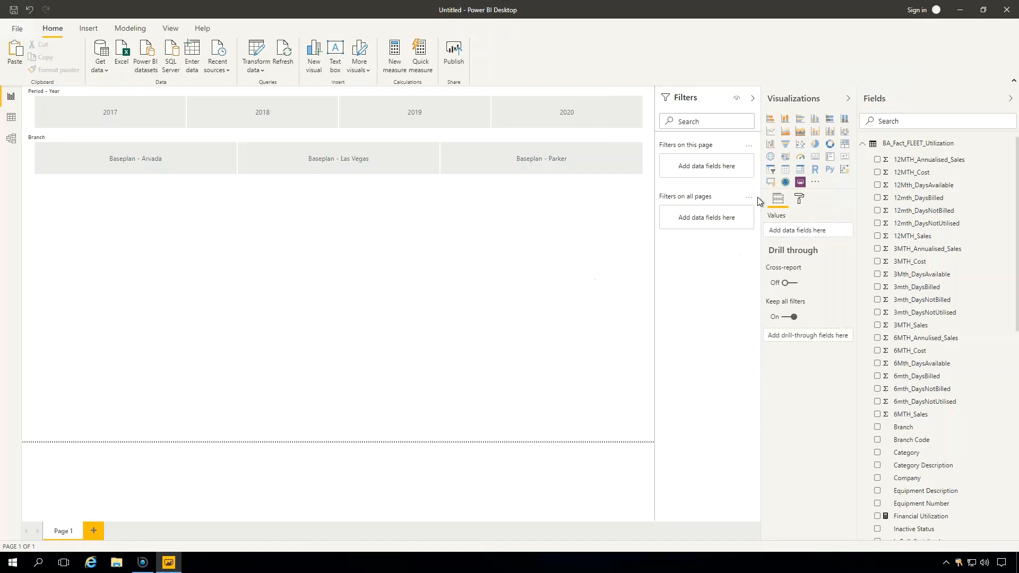
- Add a scatter chart of Financial vs Time Utilization with Category Description as legend
click(800, 144)
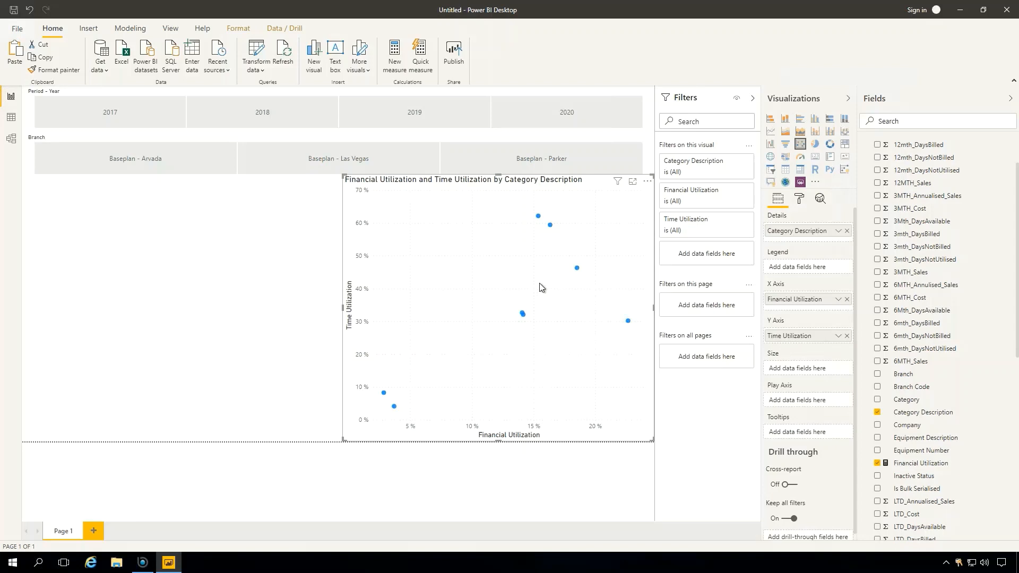
mouse_move(818, 246)
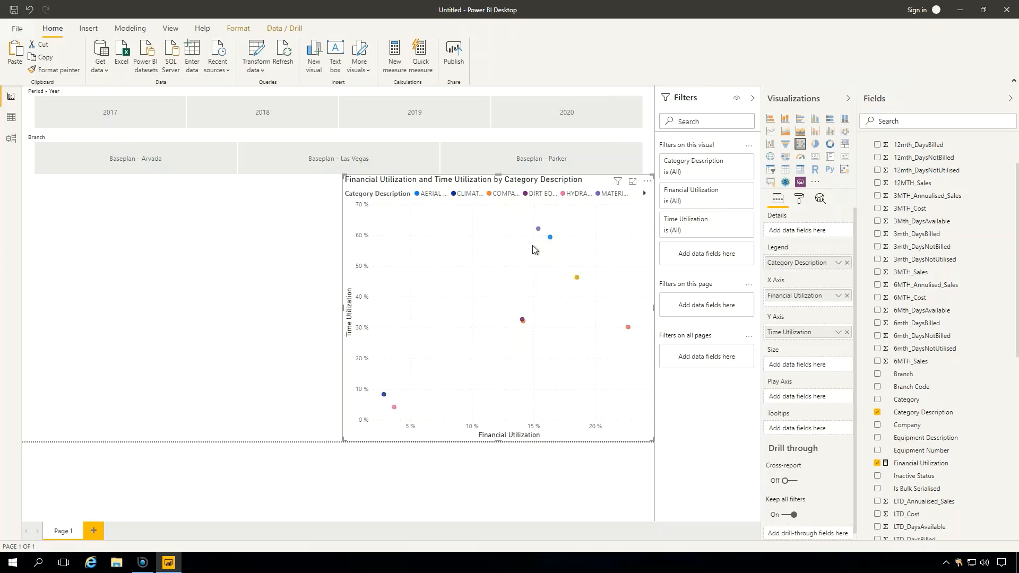
- Turn the scatter chart's Legend off and Category label on
click(799, 199)
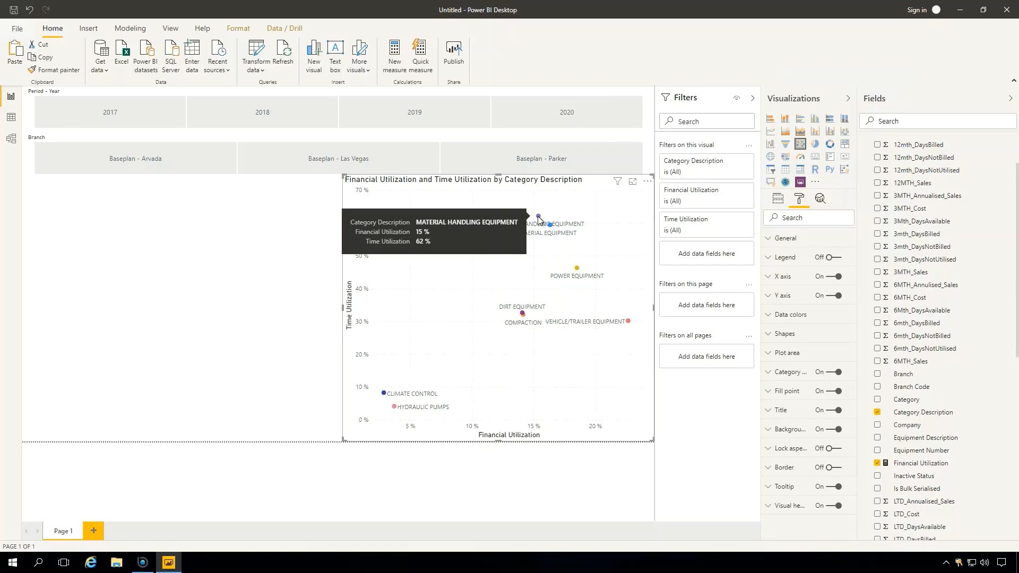
mouse_move(499, 281)
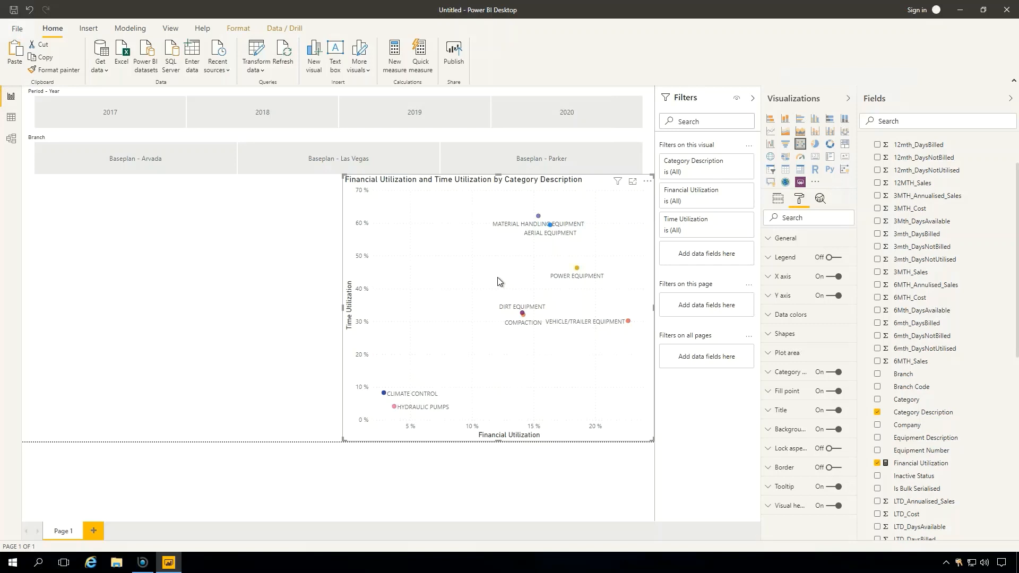
- Copy the scatter chart to the left and convert the copy into a table
click(778, 198)
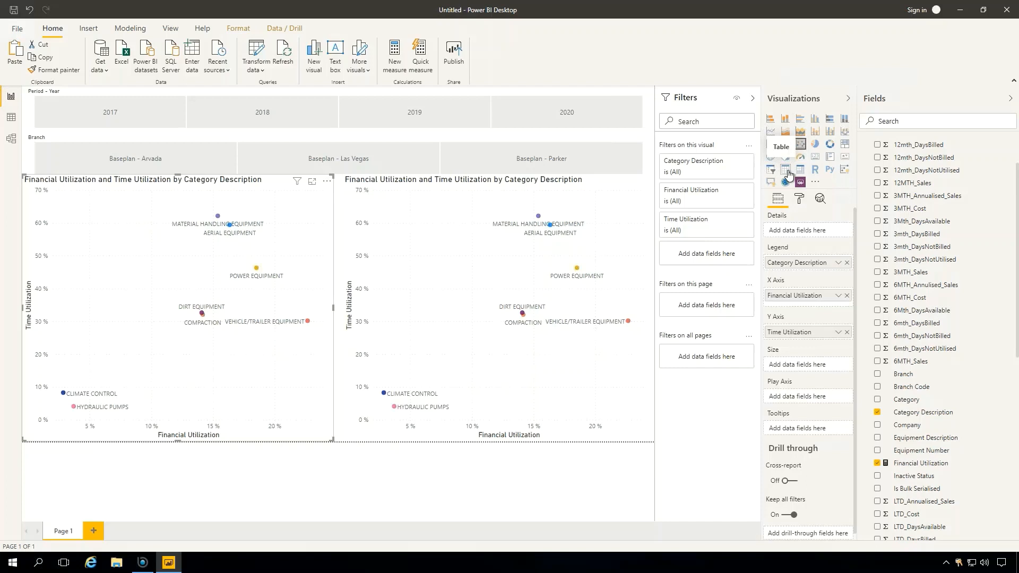
click(785, 169)
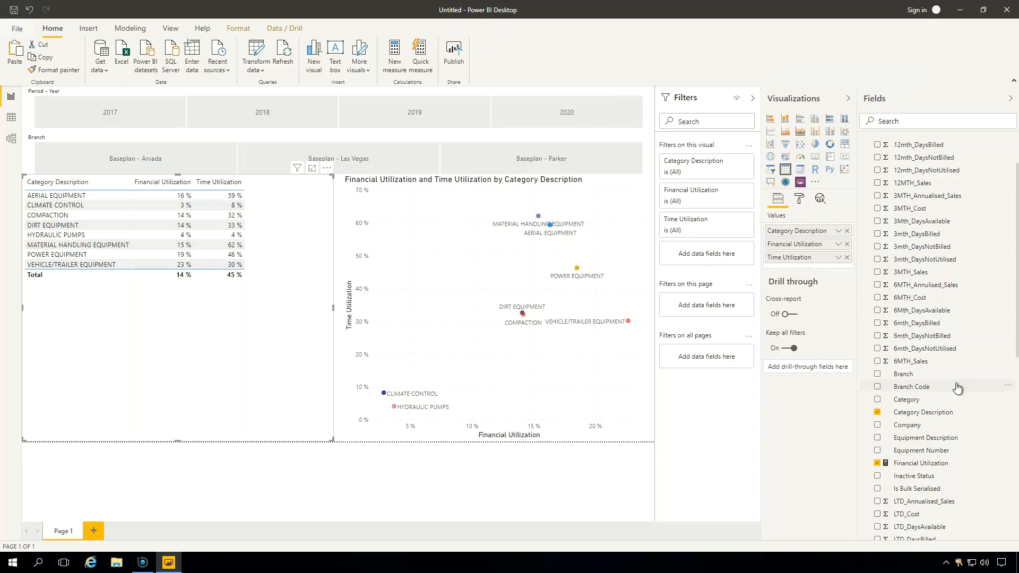
- Add LTD_Sales to the table's Values shown as percent of grand total
scroll(down, 3)
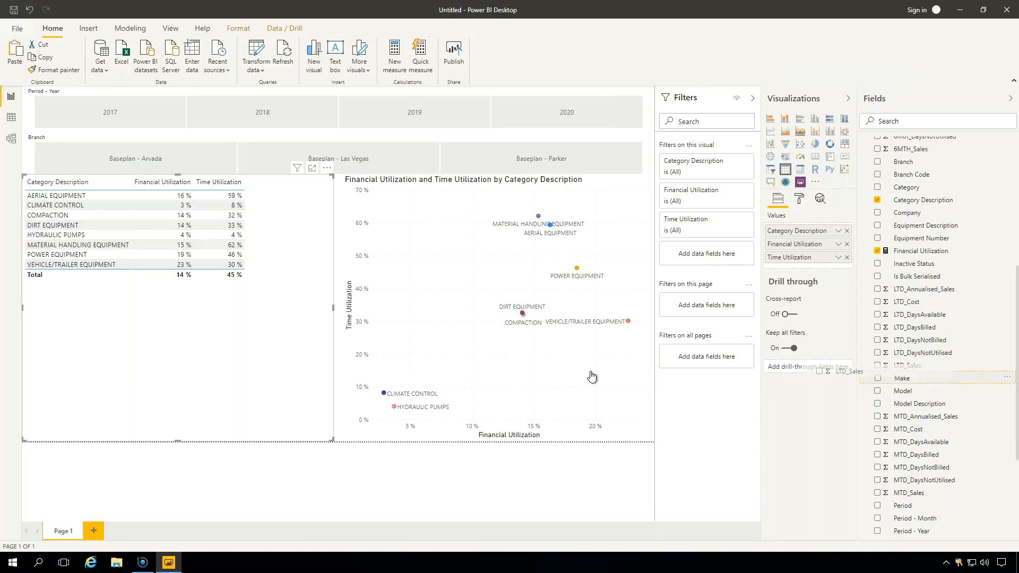
click(877, 365)
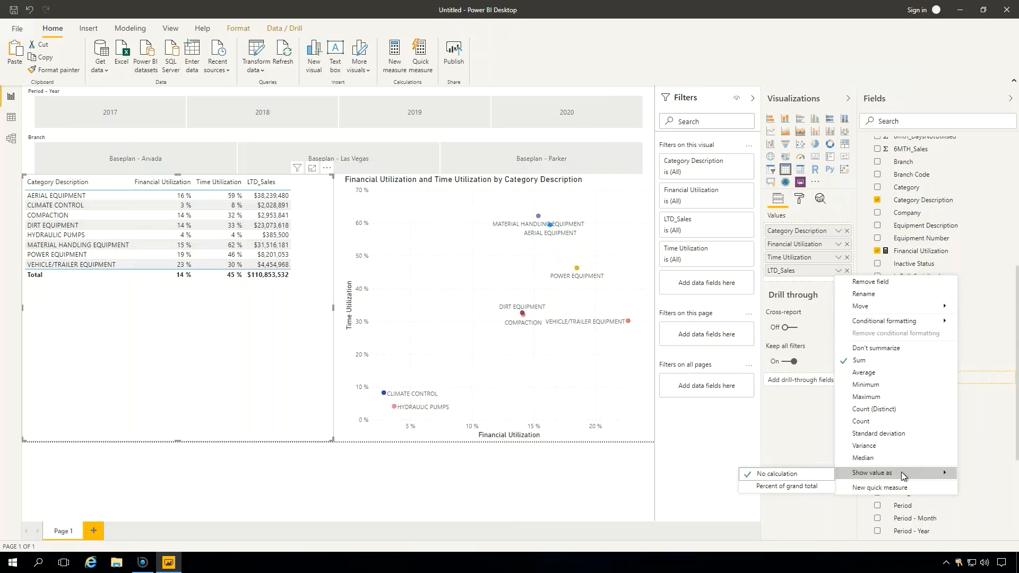
click(786, 486)
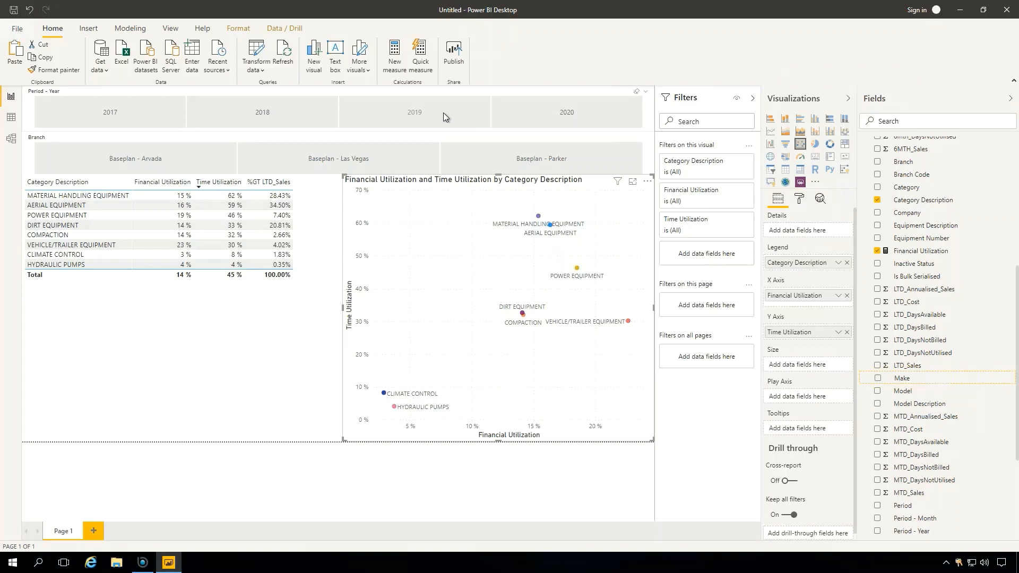
- Select 2019 in the Period - Year slicer to filter the table and scatter chart
click(414, 111)
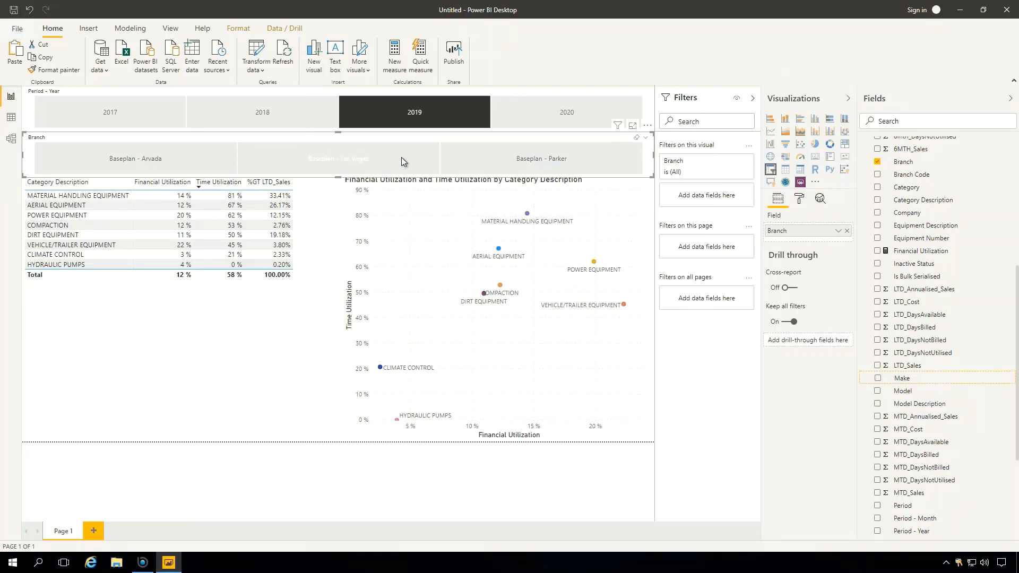
mouse_move(338, 171)
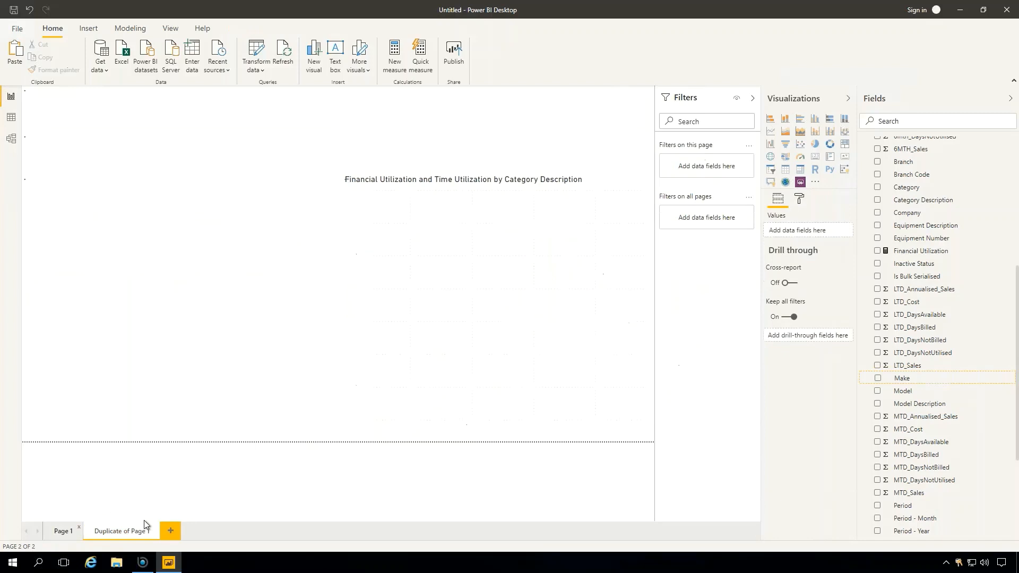
- Rename the original page Category and start renaming the duplicated page
click(62, 531)
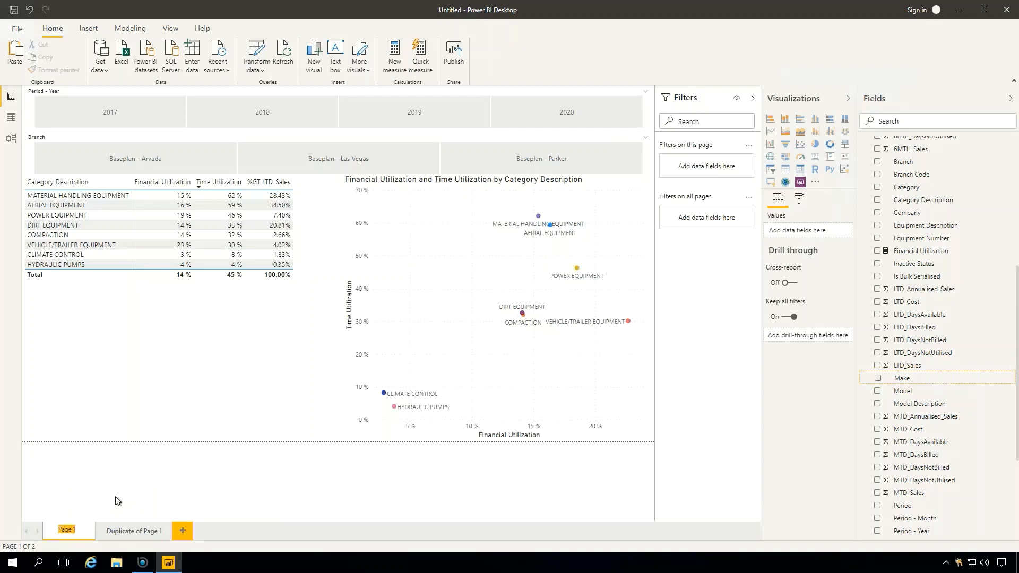
right_click(133, 530)
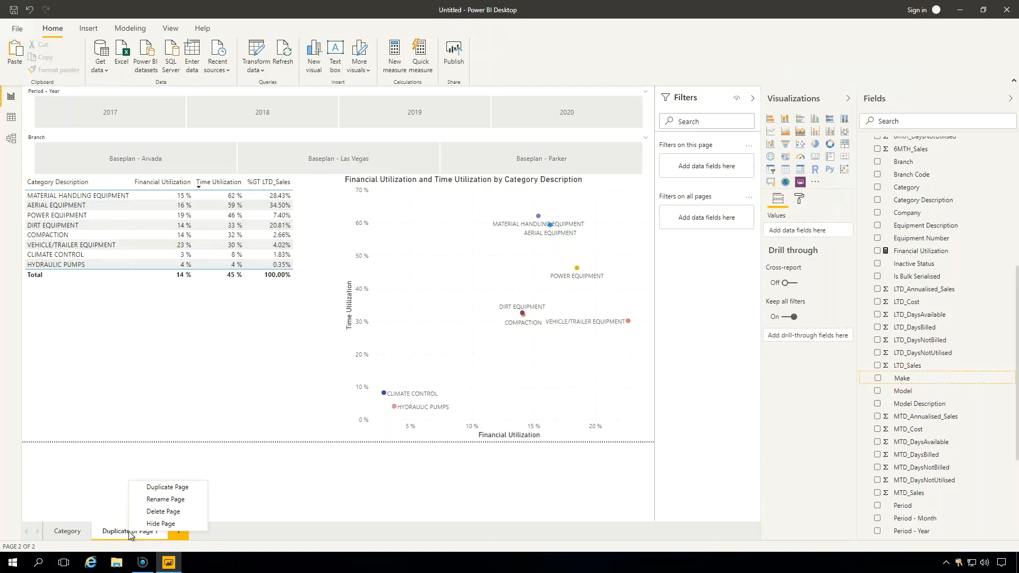
click(165, 499)
text(Type / Class)
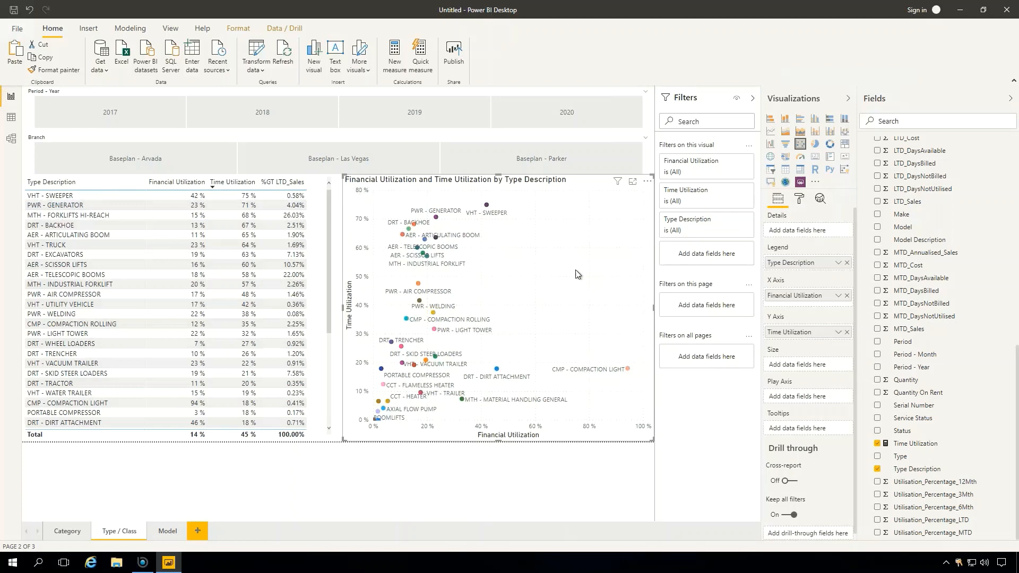
- Switch the Type / Class page visuals to Type Description and duplicate it as a Model page
click(167, 530)
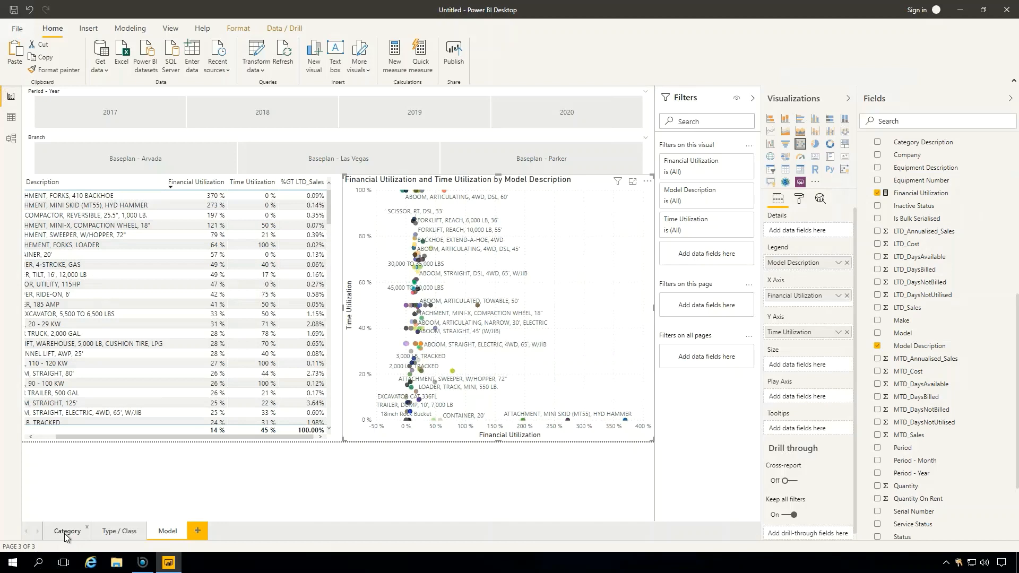
- Add Time Utilization to the Drill through well on Type / Class and Model pages
click(119, 531)
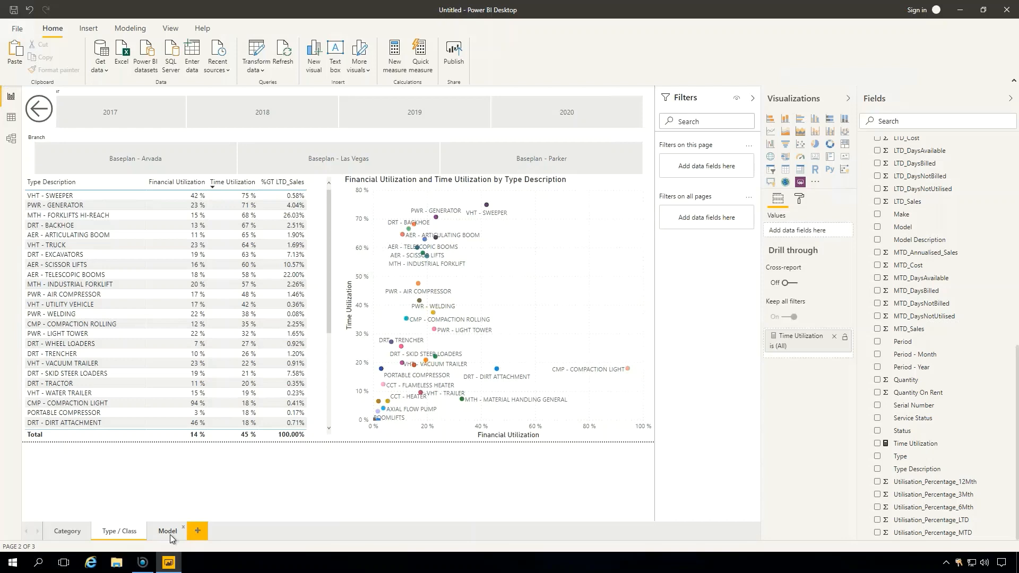
click(167, 531)
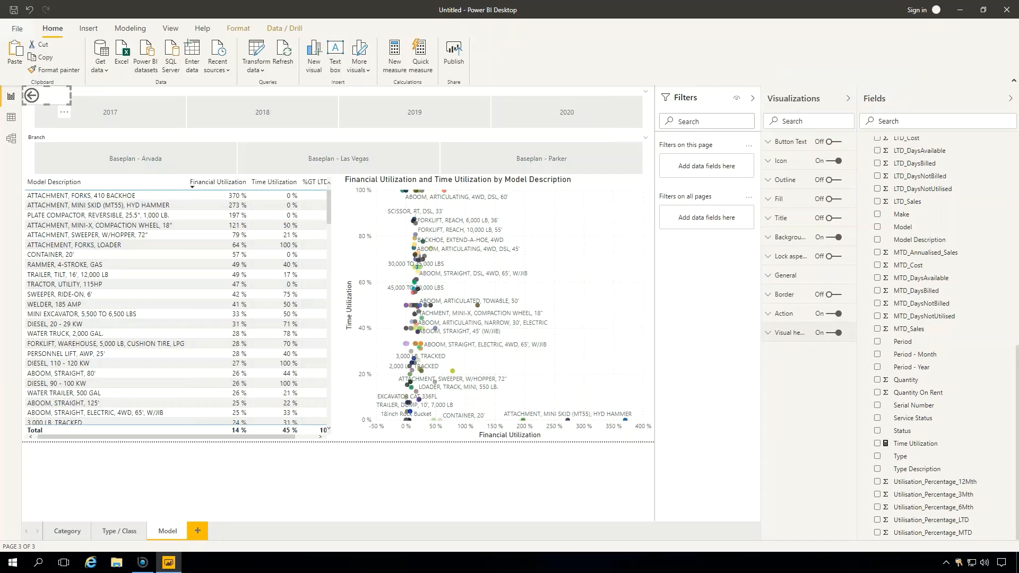
click(67, 531)
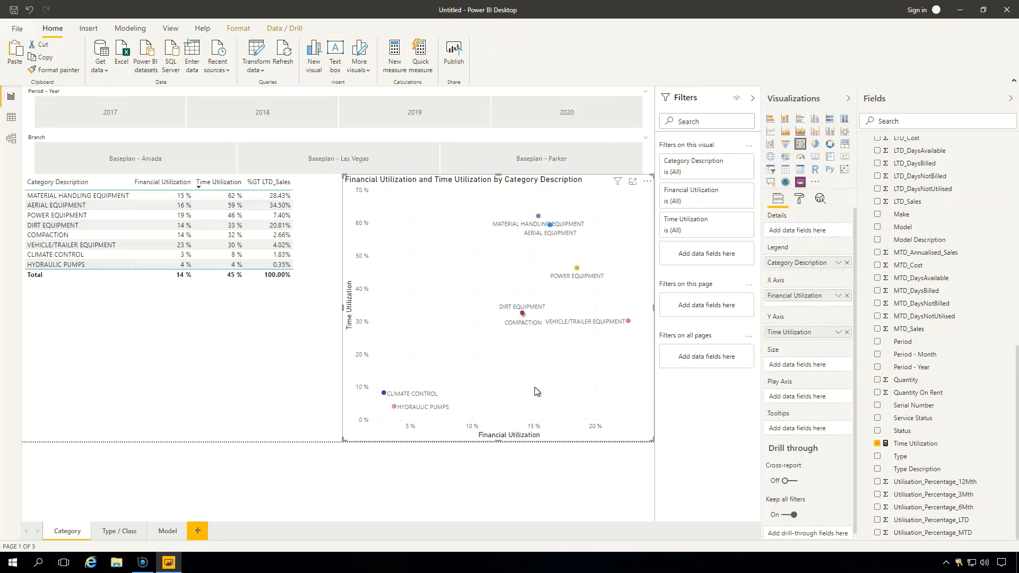
mouse_move(575, 268)
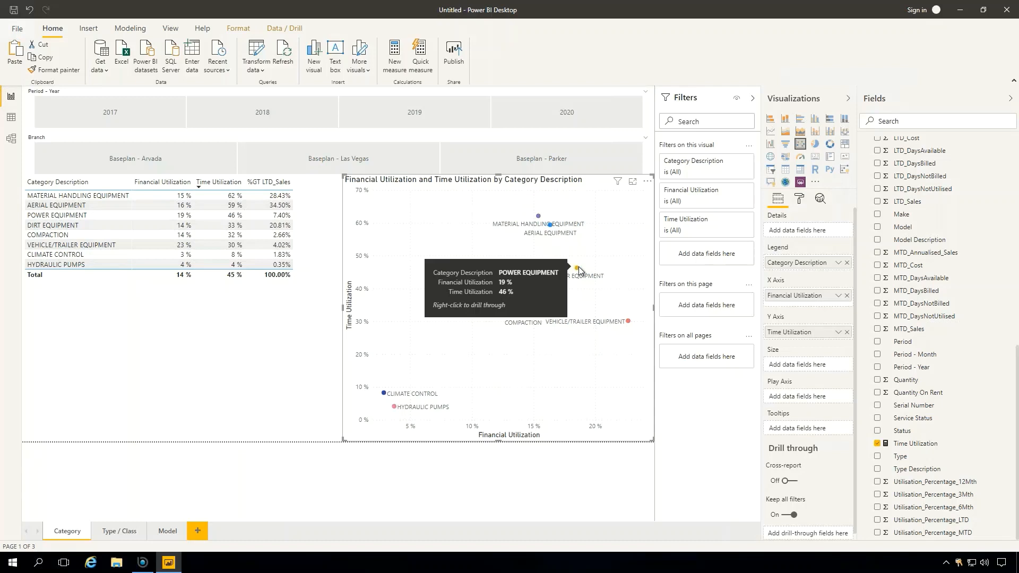
- Drill through from the POWER EQUIPMENT point to the Type / Class page
right_click(576, 265)
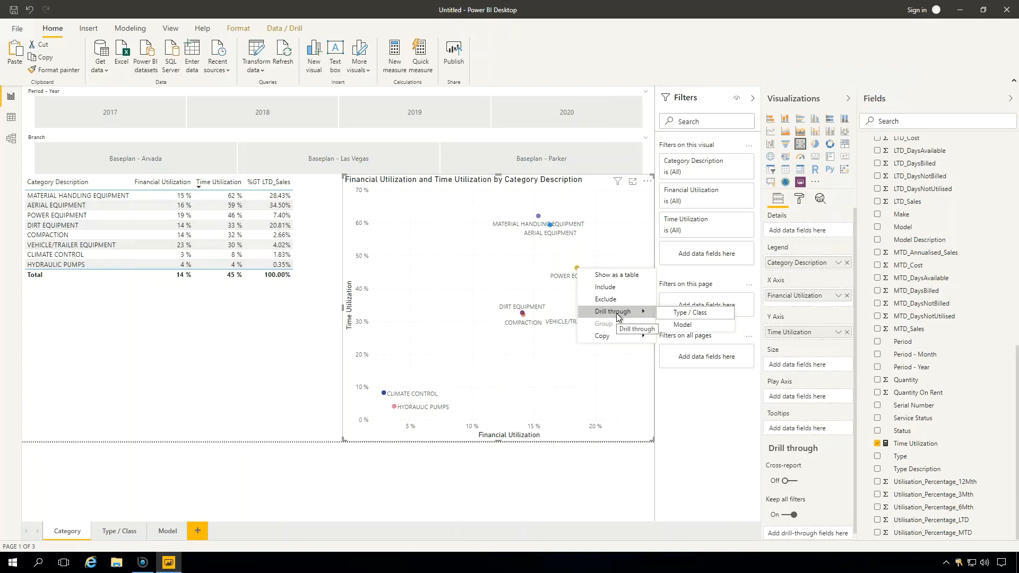
click(689, 313)
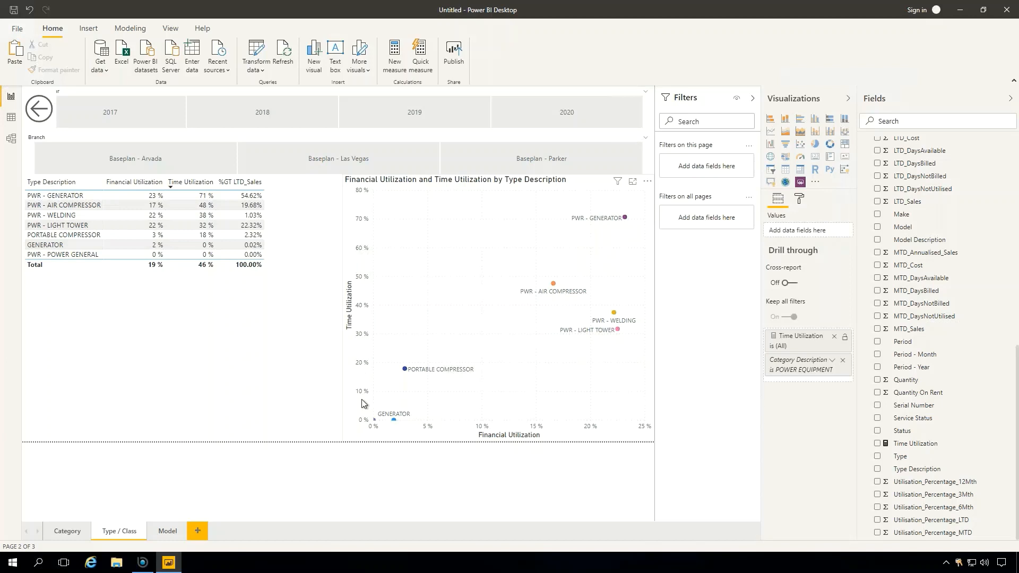
mouse_move(625, 218)
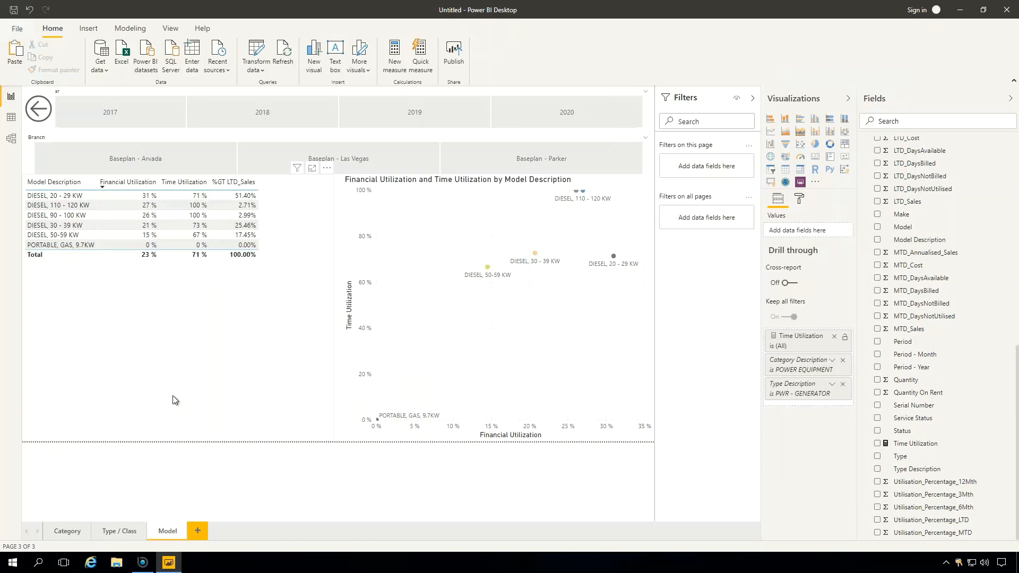
mouse_move(229, 348)
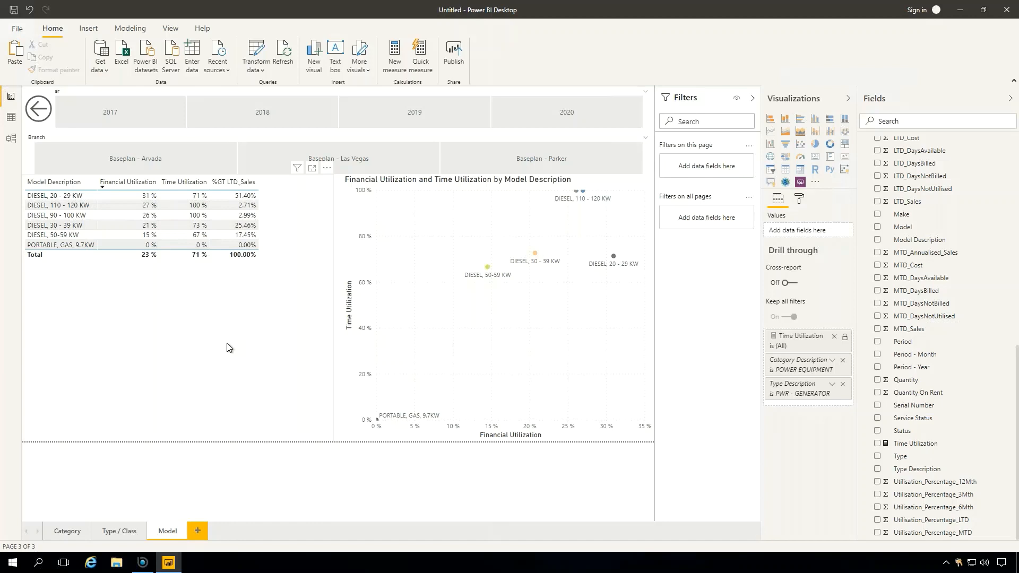